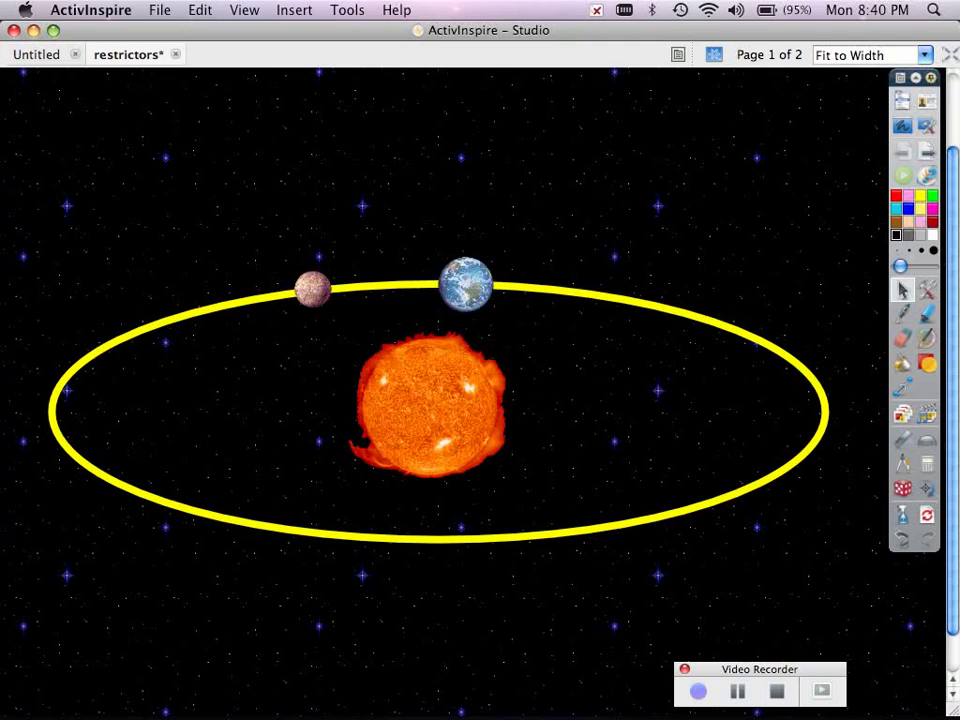
Step: Drag Earth around the yellow orbit to its bottom and nudge Mercury right along the top
{"action": "left_click_drag", "start_coordinate": [464, 284], "coordinate": [508, 288]}
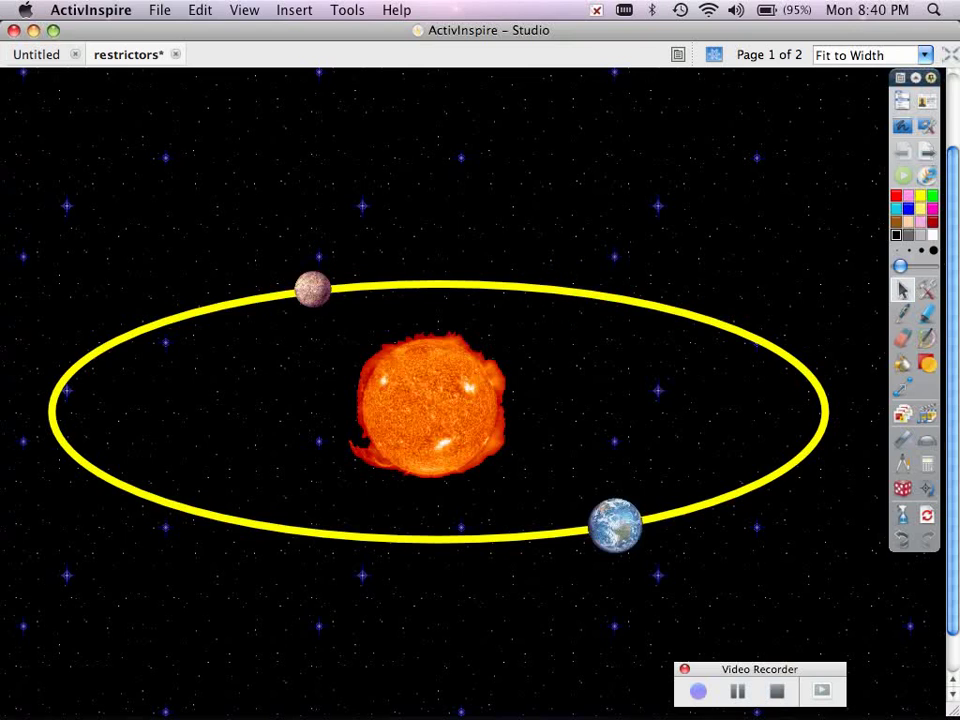
{"action": "left_click_drag", "start_coordinate": [616, 524], "coordinate": [710, 318]}
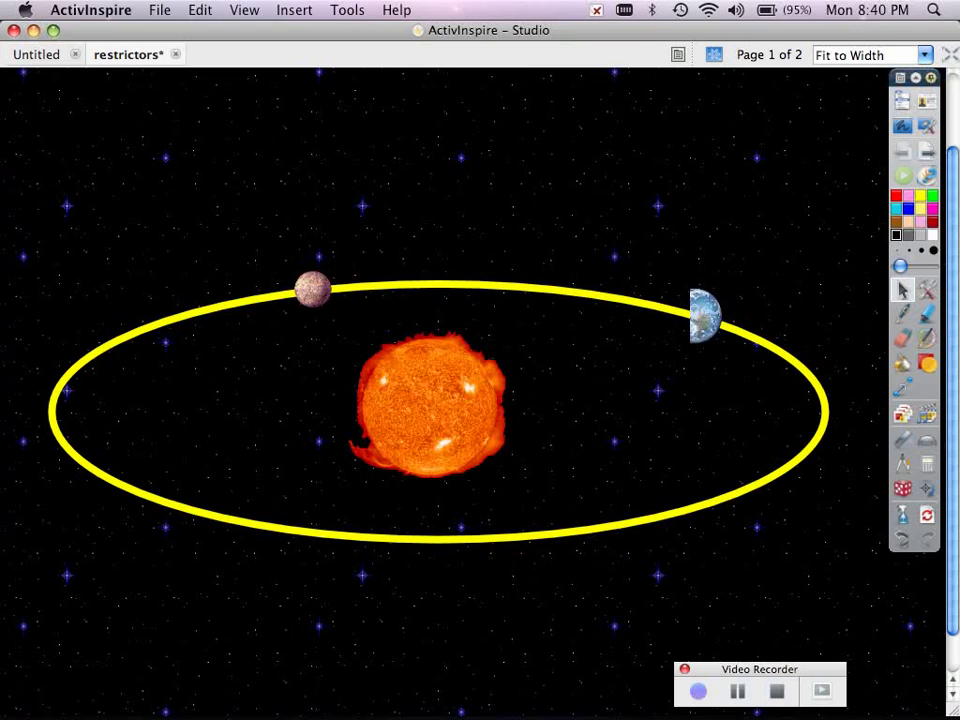
{"action": "left_click_drag", "start_coordinate": [704, 316], "coordinate": [60, 384]}
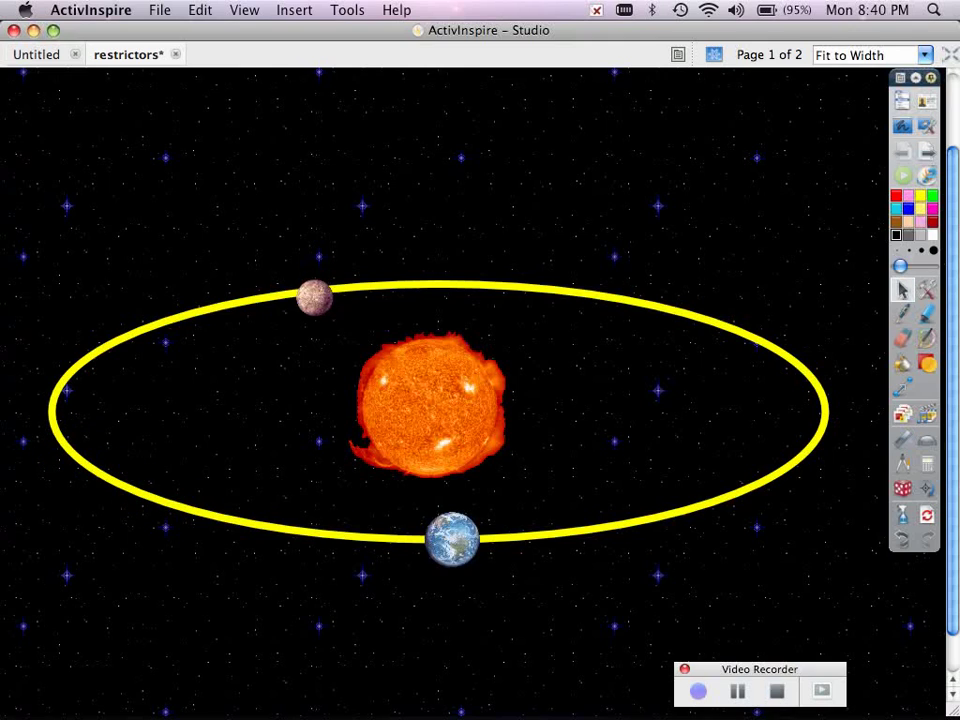
{"action": "left_click_drag", "start_coordinate": [314, 296], "coordinate": [408, 228]}
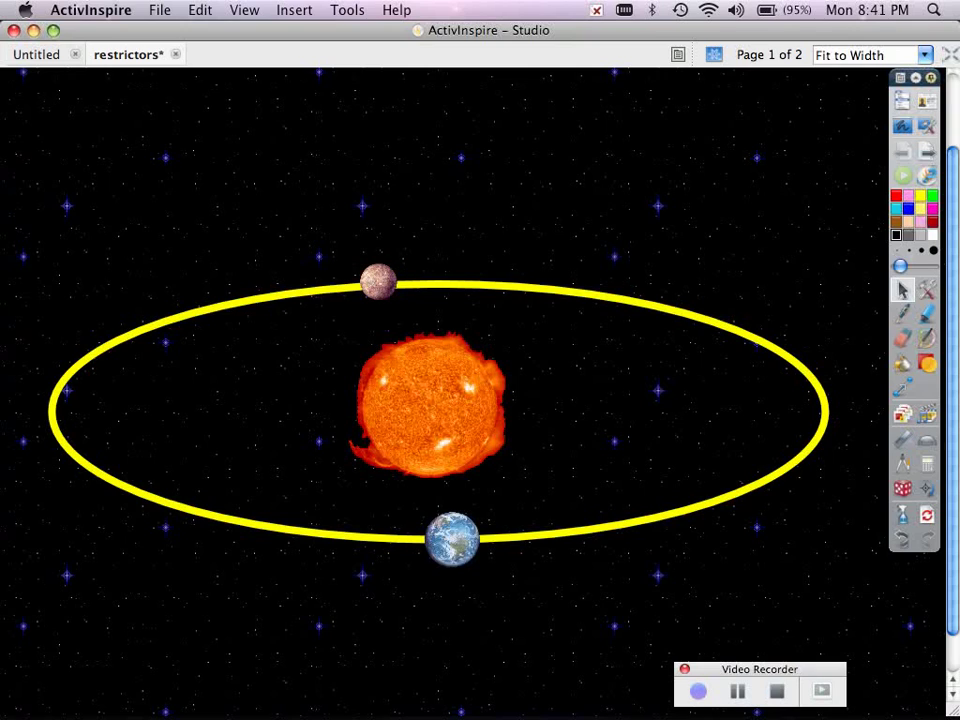
Step: Select Mercury and bring up its Property Browser via the Object Edit Menu
{"action": "left_click", "coordinate": [376, 282]}
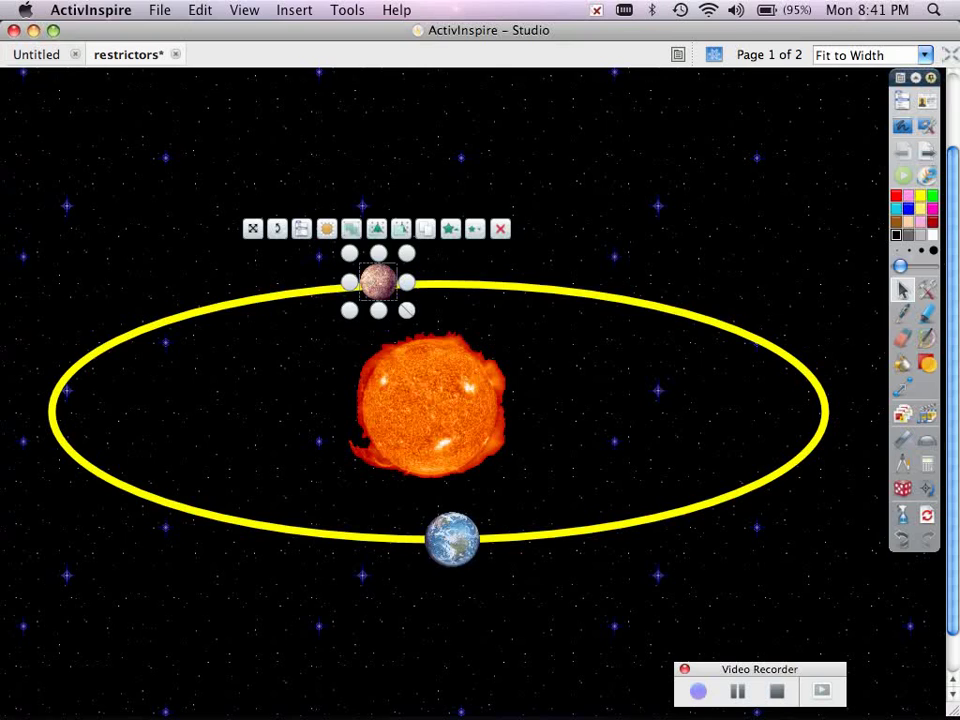
{"action": "mouse_move", "coordinate": [328, 228]}
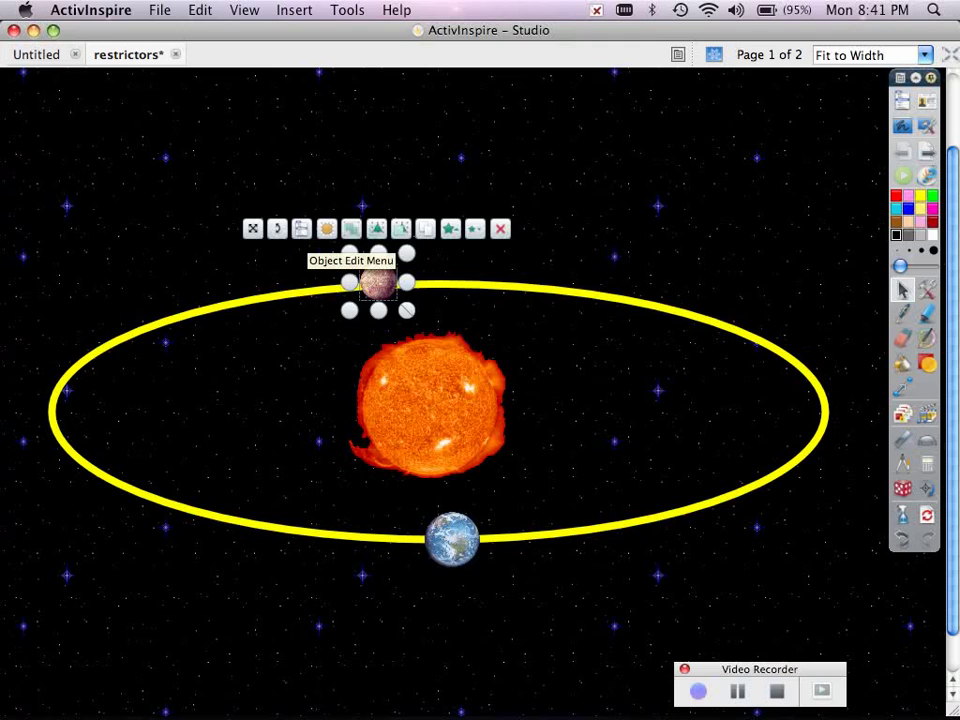
{"action": "left_click", "coordinate": [300, 228]}
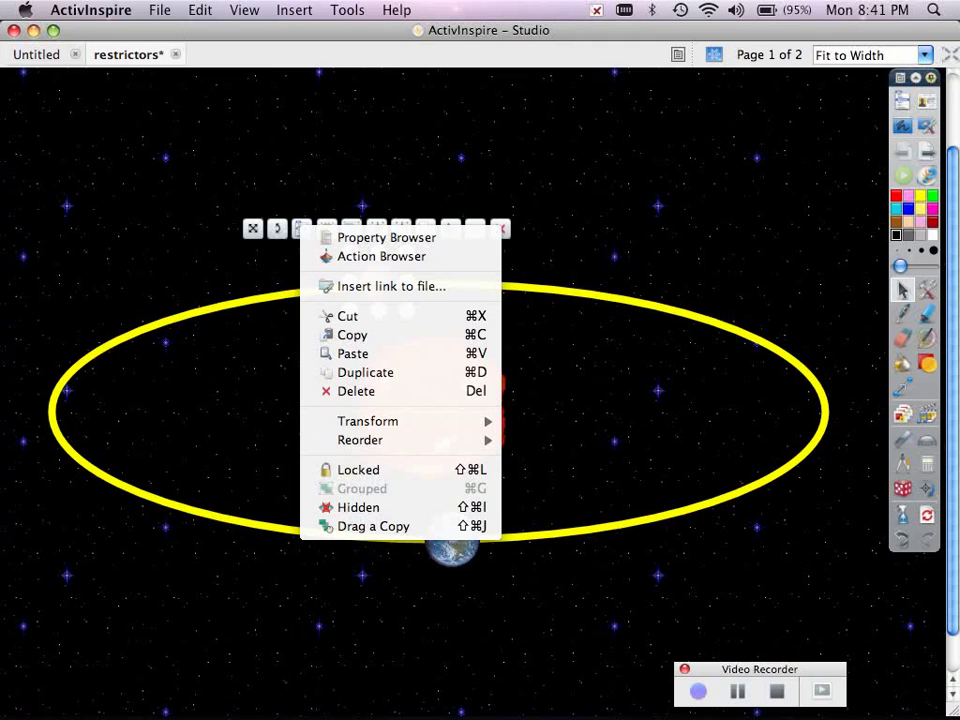
{"action": "mouse_move", "coordinate": [386, 236]}
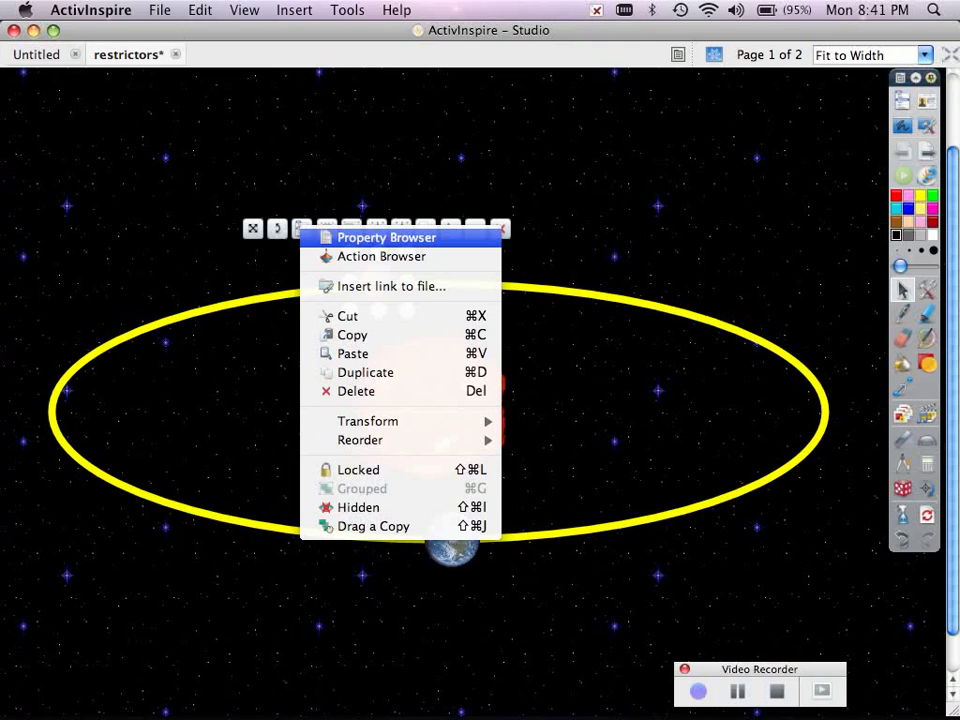
{"action": "left_click", "coordinate": [386, 236]}
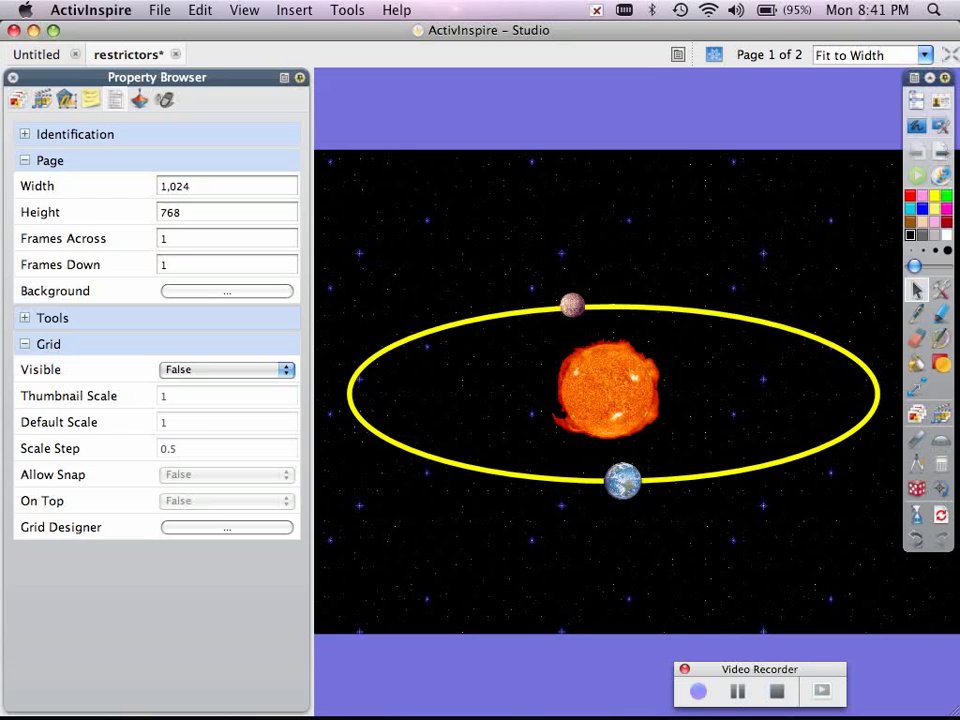
Step: Set Mercury's Can Move to Along path with the yellow ellipse Shape1 as its Move Path
{"action": "left_click", "coordinate": [572, 302]}
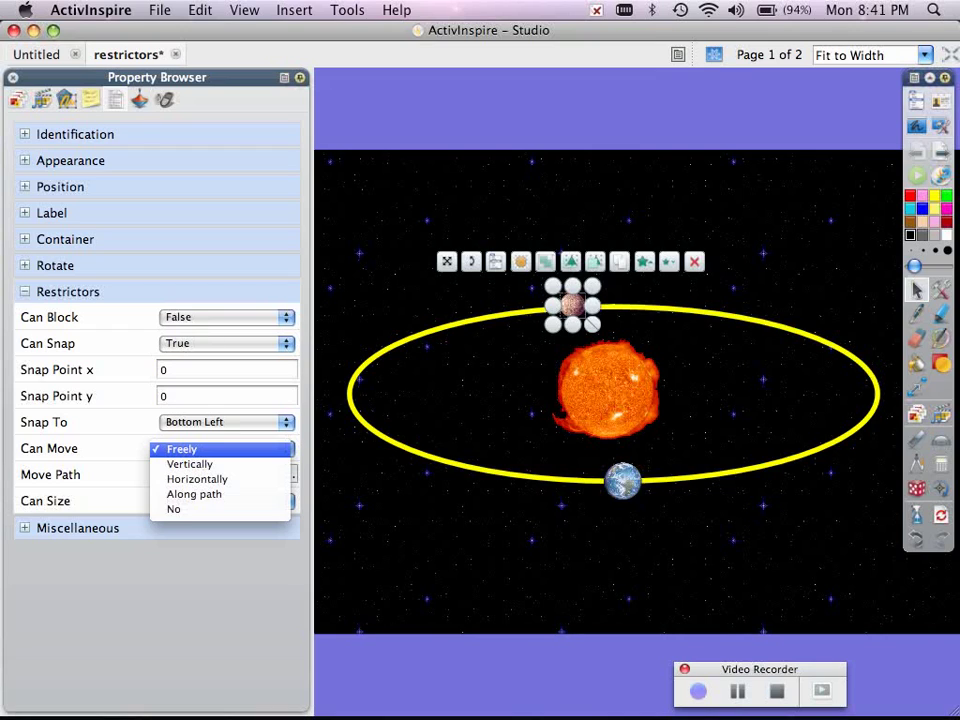
{"action": "mouse_move", "coordinate": [192, 494]}
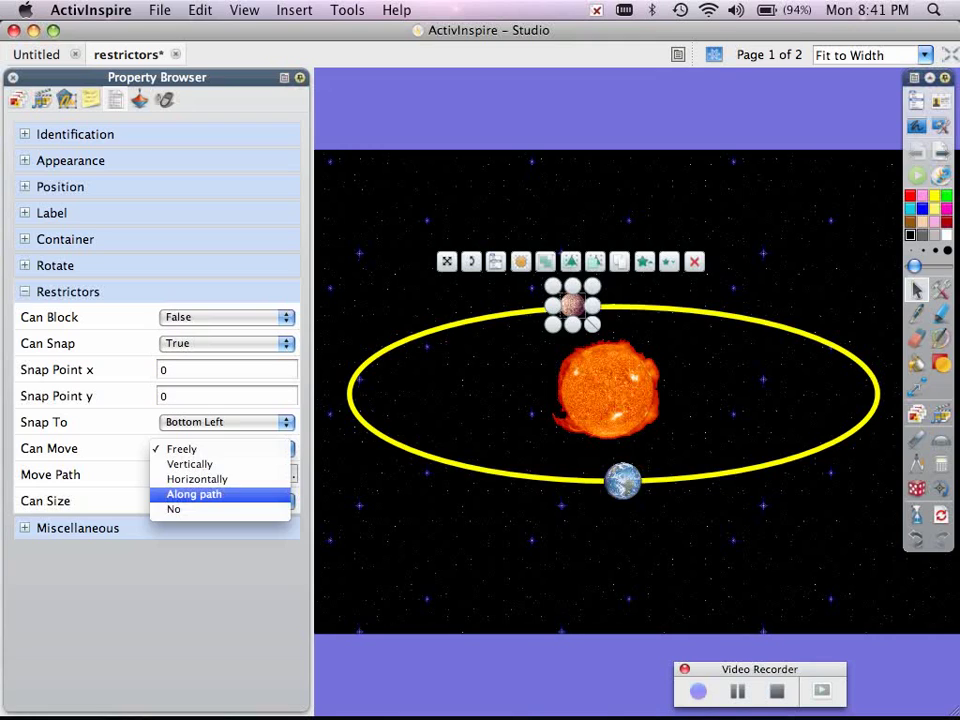
{"action": "left_click", "coordinate": [192, 494]}
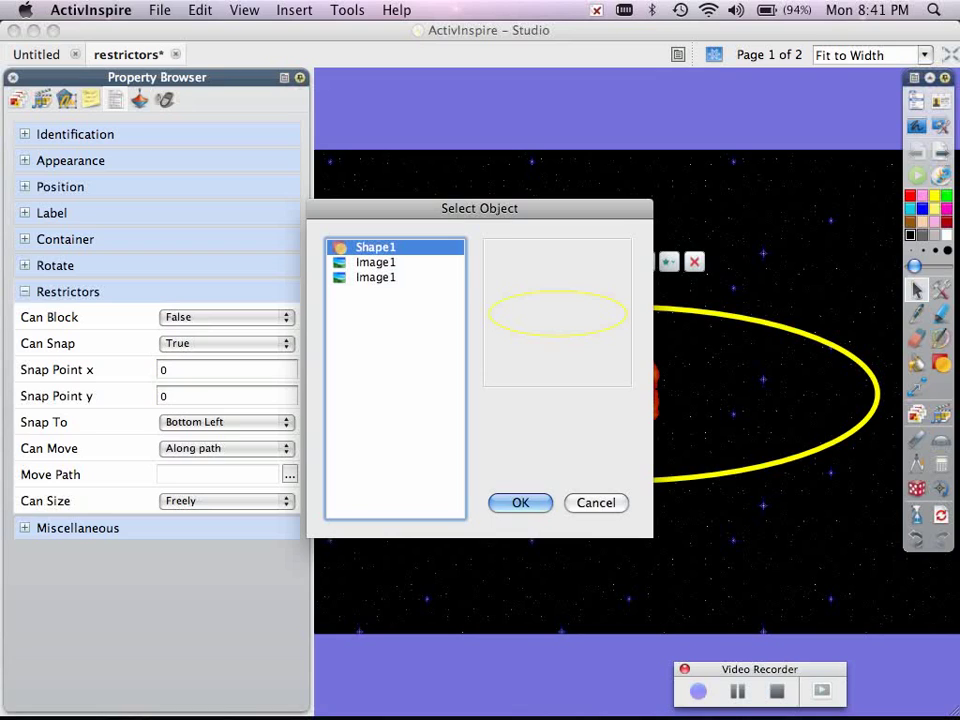
{"action": "left_click", "coordinate": [376, 262]}
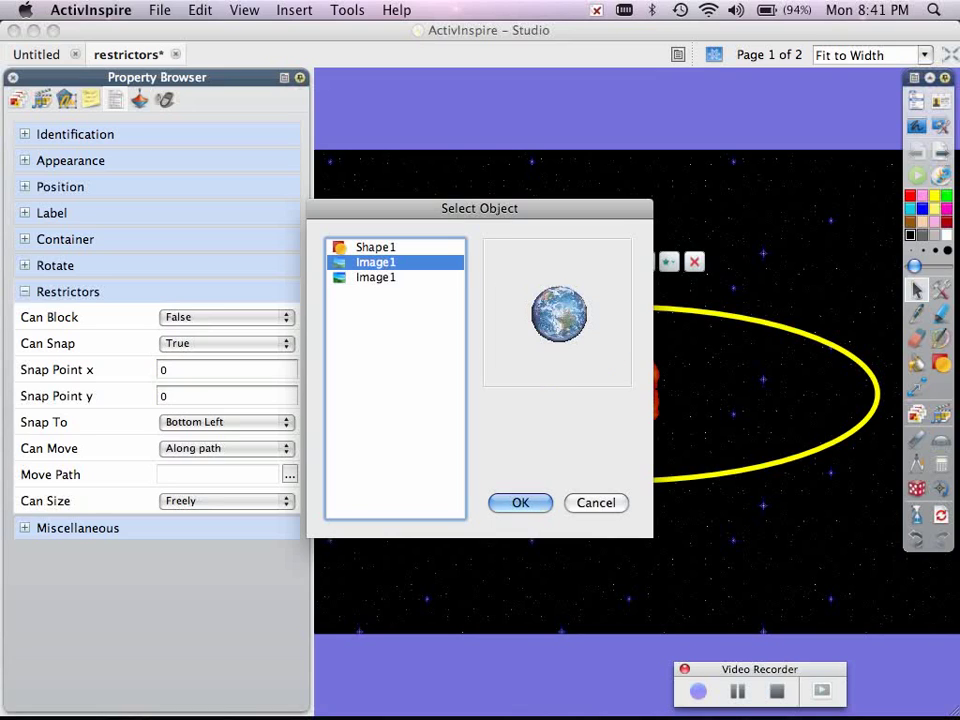
{"action": "left_click", "coordinate": [376, 248]}
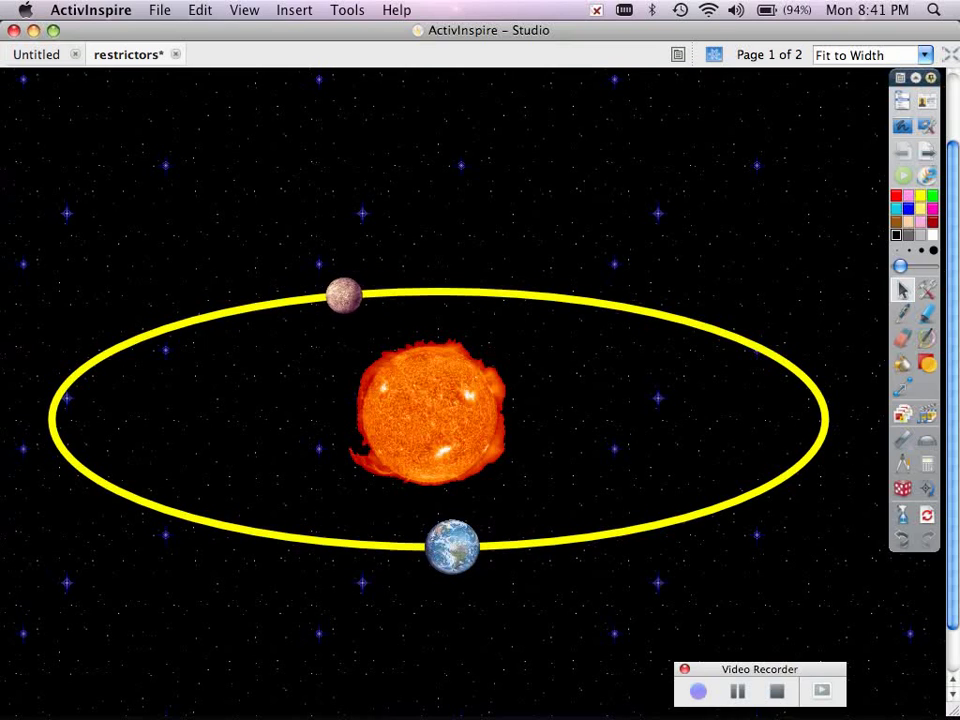
Step: Drag Mercury and then Earth around the sun to confirm they follow their orbit paths
{"action": "left_click_drag", "start_coordinate": [344, 292], "coordinate": [146, 504]}
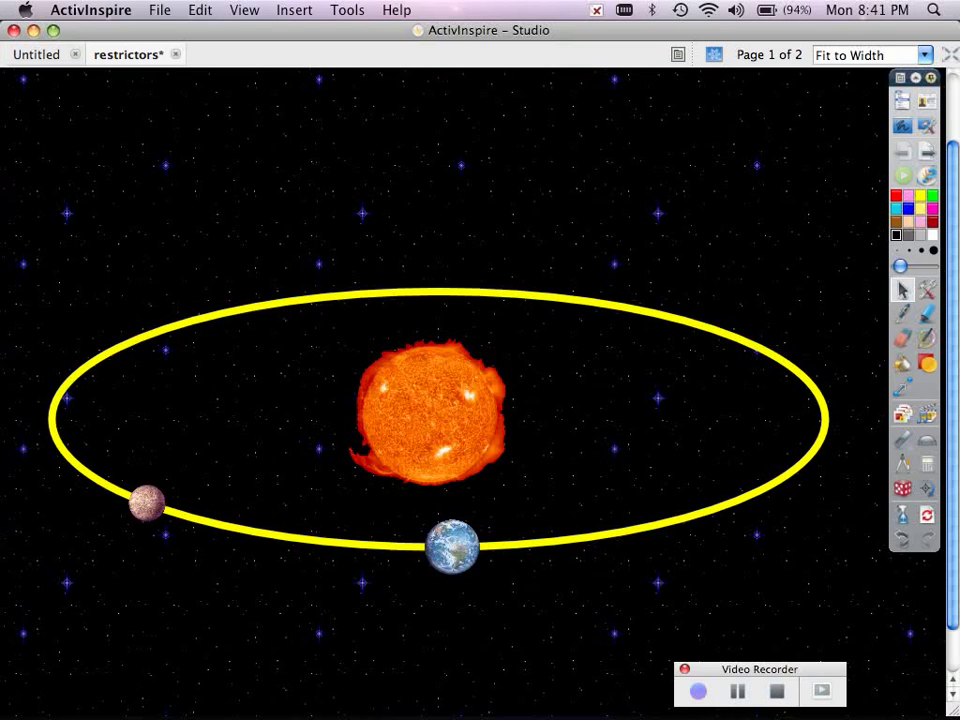
{"action": "left_click_drag", "start_coordinate": [144, 504], "coordinate": [704, 324]}
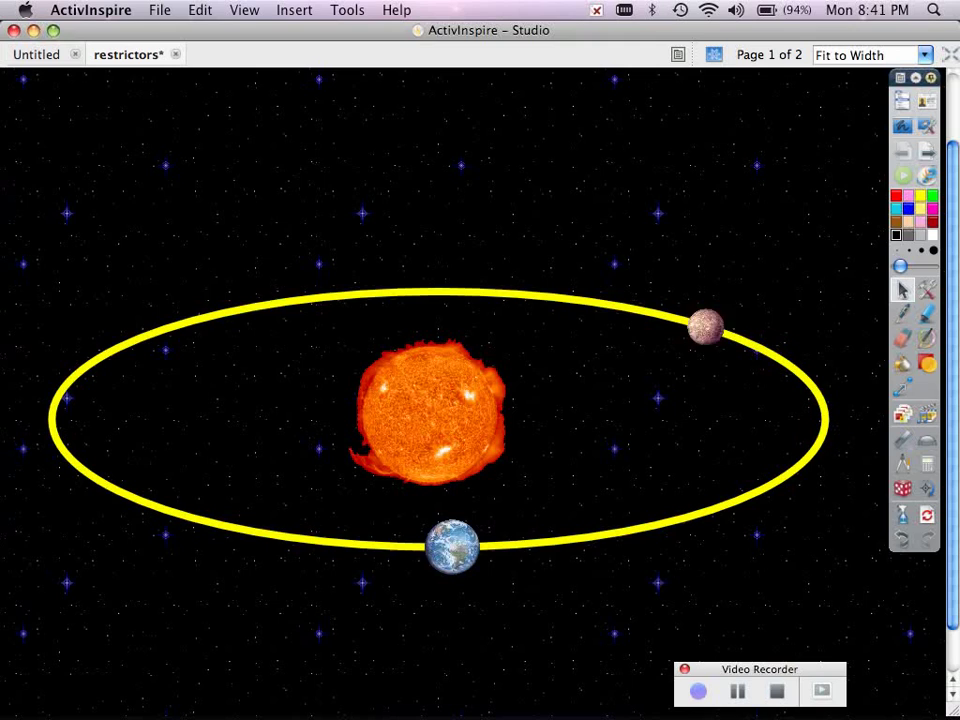
{"action": "left_click_drag", "start_coordinate": [704, 324], "coordinate": [560, 298]}
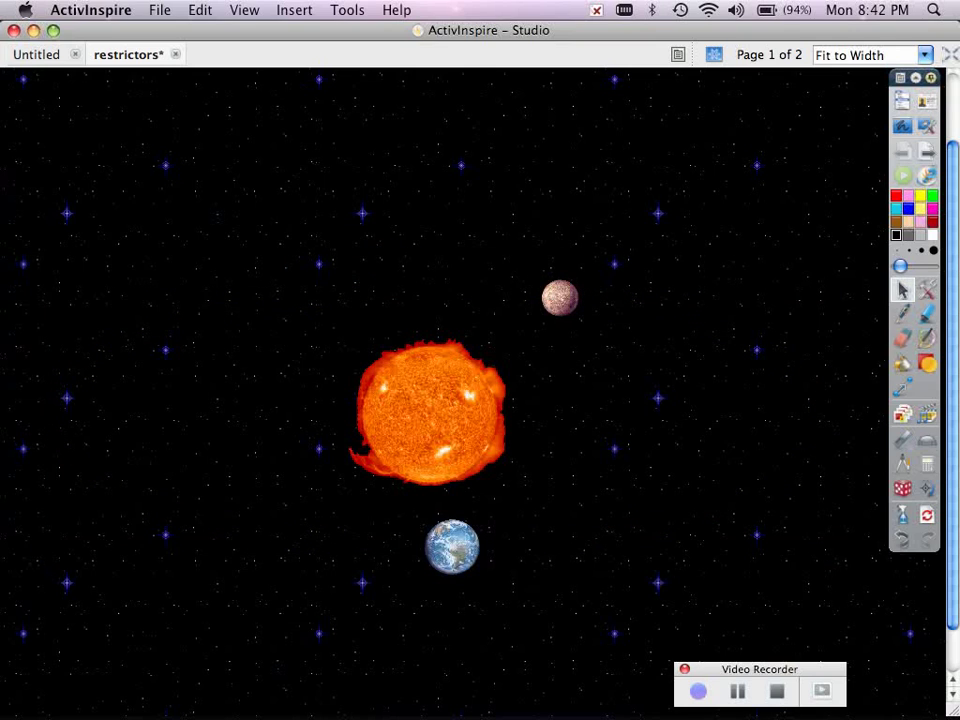
{"action": "left_click_drag", "start_coordinate": [560, 298], "coordinate": [290, 300]}
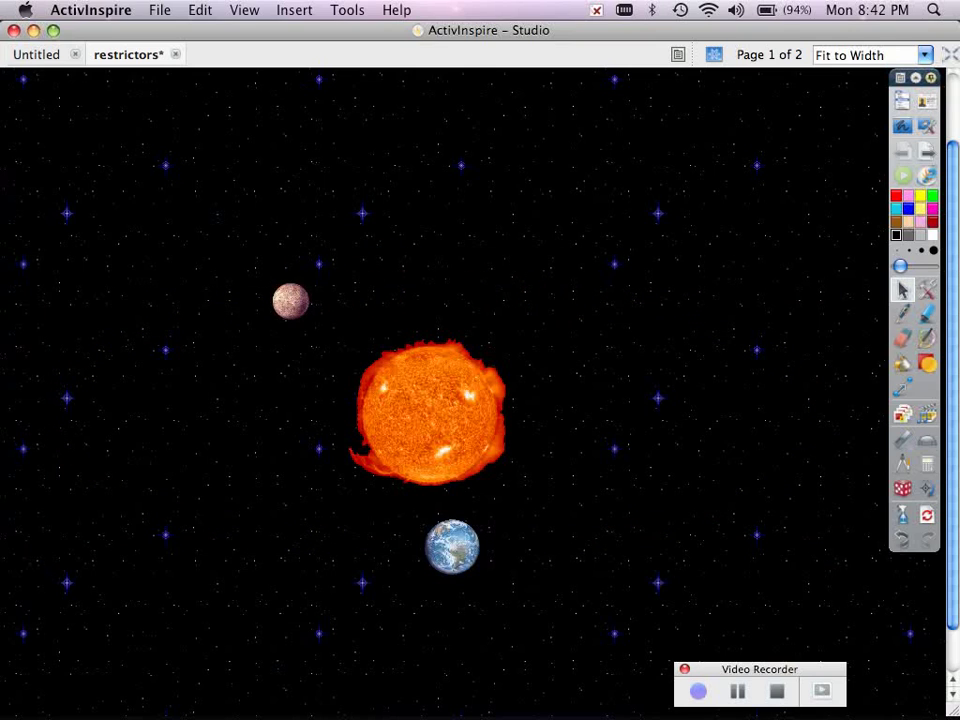
{"action": "left_click_drag", "start_coordinate": [290, 300], "coordinate": [784, 476]}
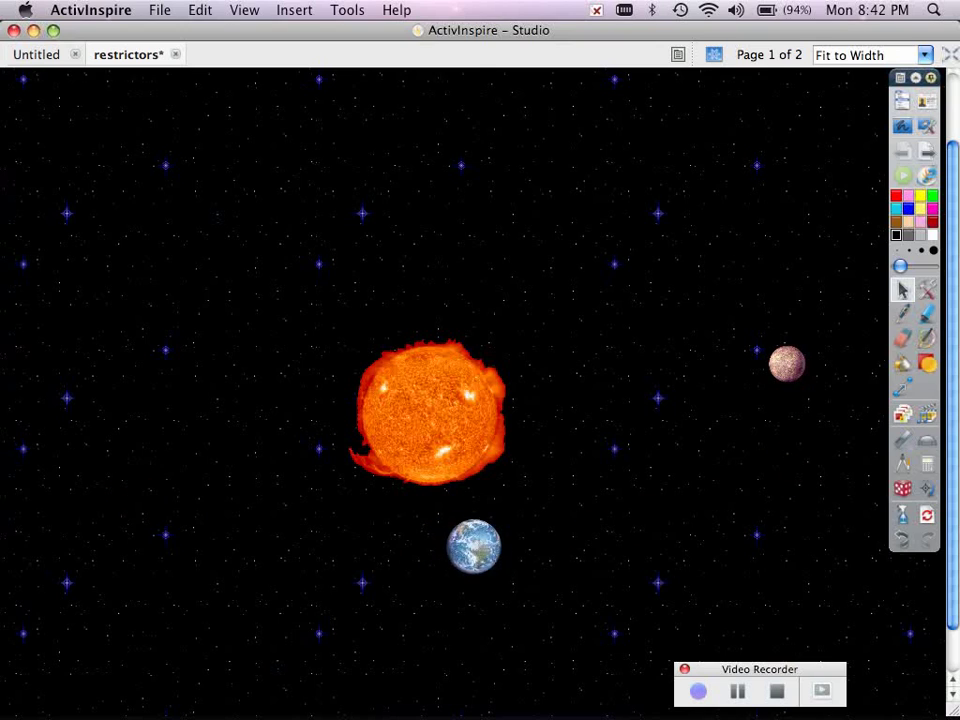
{"action": "left_click_drag", "start_coordinate": [472, 548], "coordinate": [292, 298]}
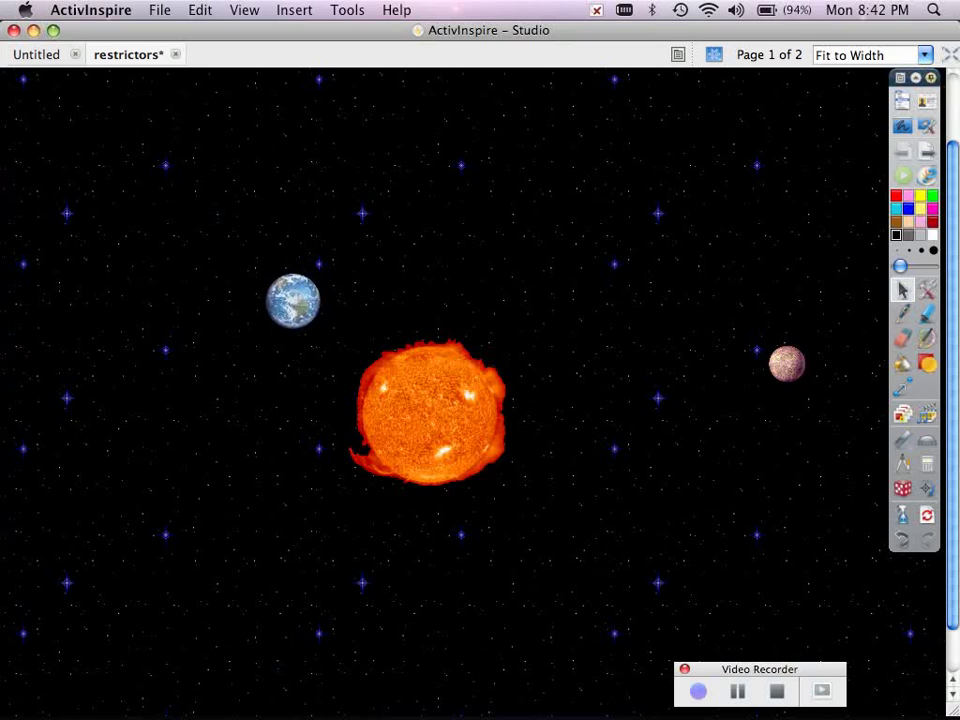
{"action": "left_click_drag", "start_coordinate": [292, 300], "coordinate": [168, 328]}
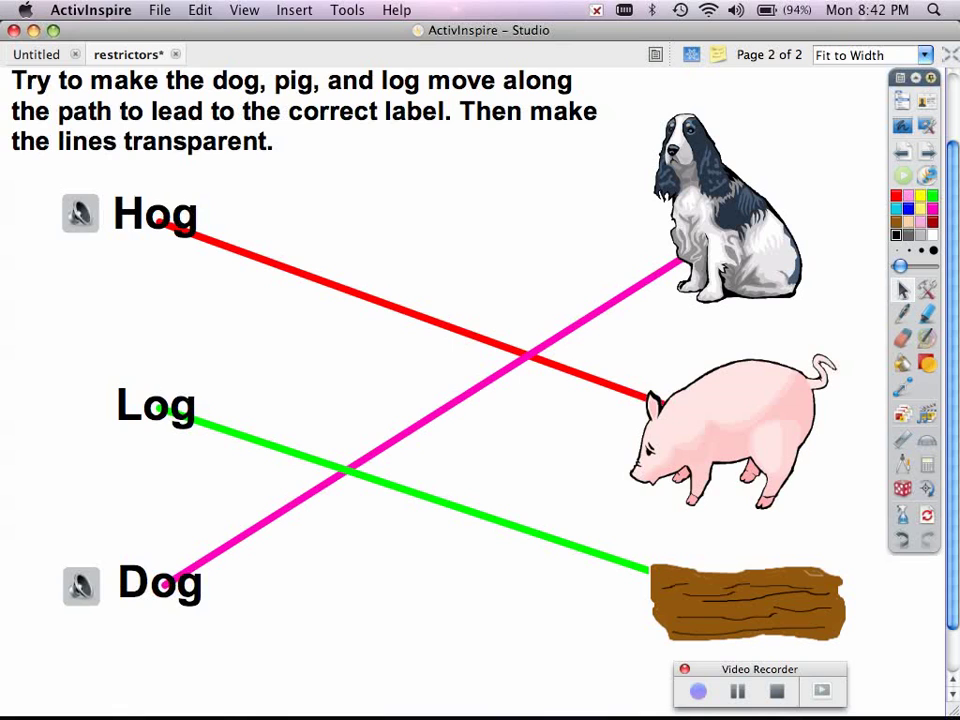
Step: On page 2, drag the dog freely near the Log label and return it to its start
{"action": "left_click_drag", "start_coordinate": [700, 200], "coordinate": [580, 280]}
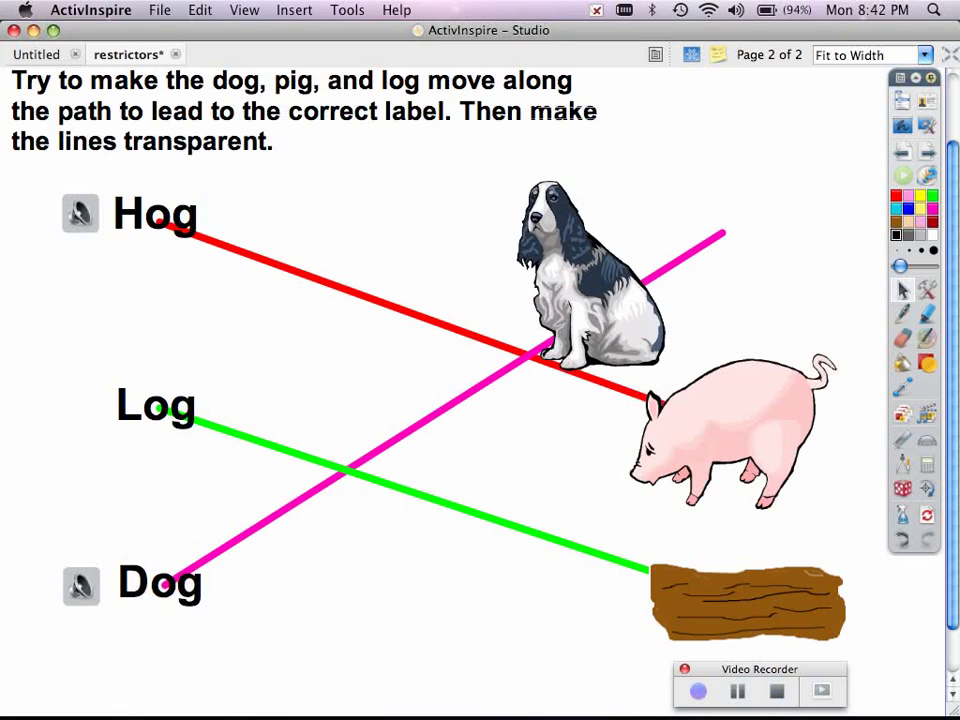
{"action": "left_click_drag", "start_coordinate": [576, 276], "coordinate": [356, 430]}
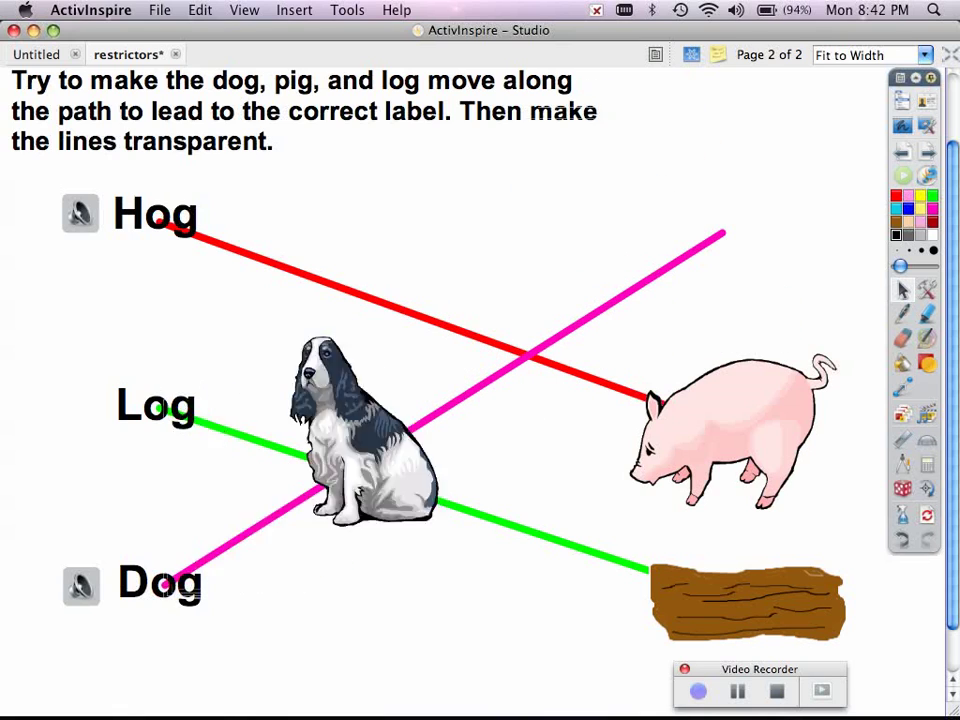
{"action": "left_click_drag", "start_coordinate": [360, 440], "coordinate": [776, 220]}
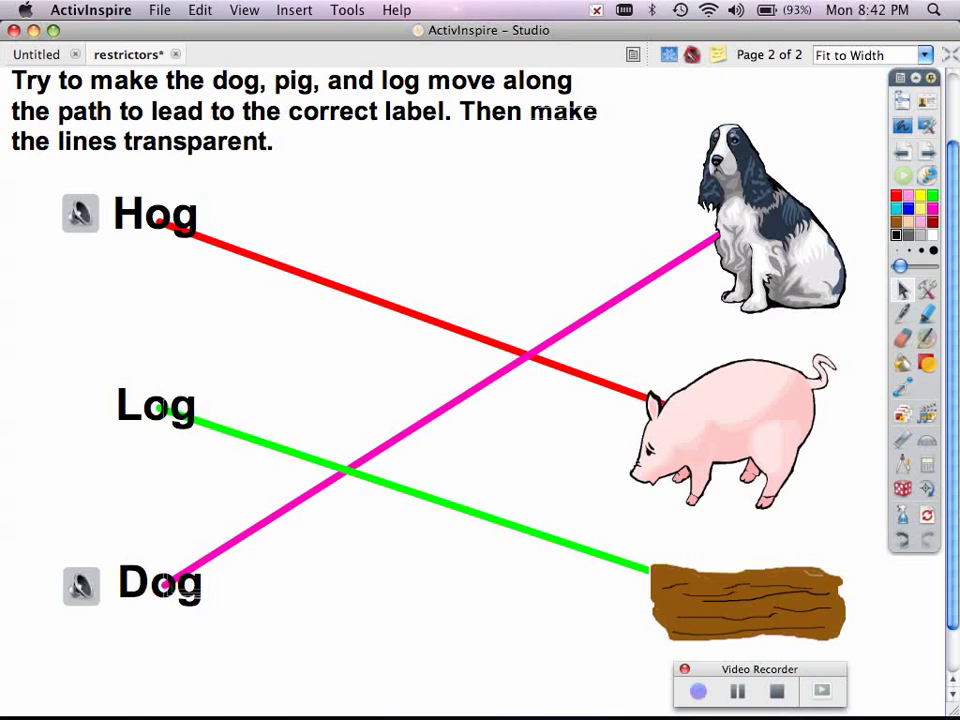
Step: Select the dog image and set its Can Move restrictor to Along path
{"action": "left_click", "coordinate": [764, 220]}
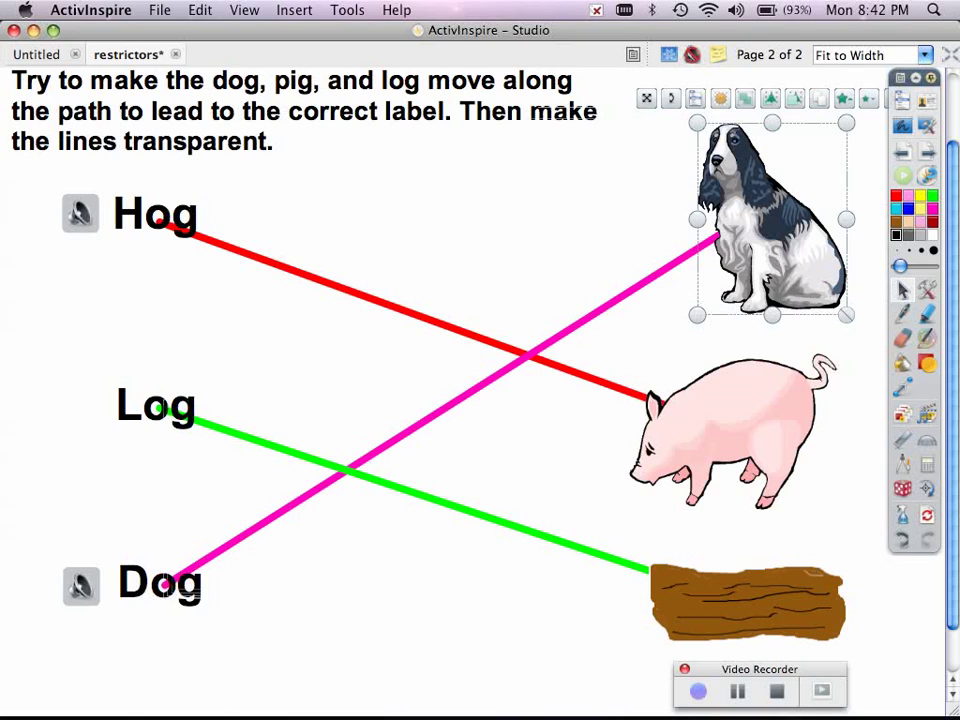
{"action": "right_click", "coordinate": [772, 220]}
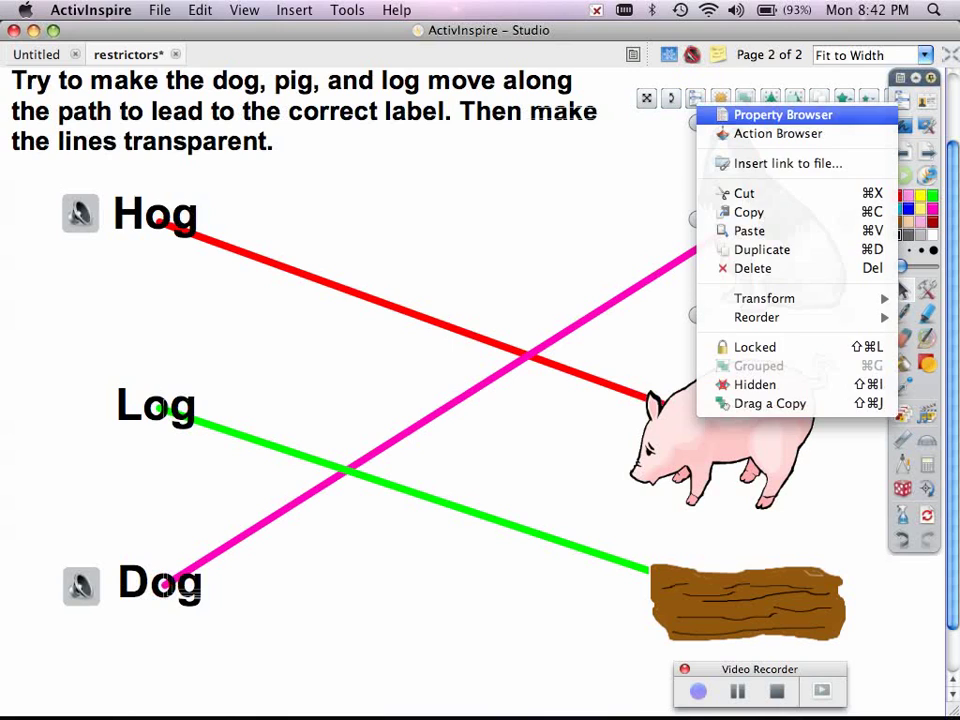
{"action": "left_click", "coordinate": [784, 114]}
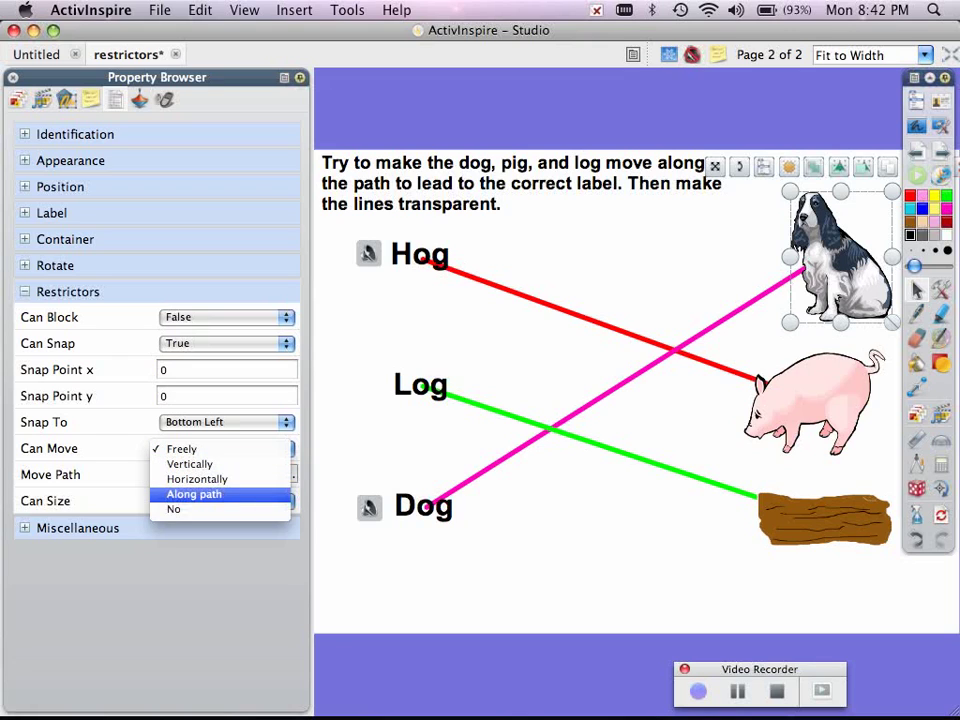
{"action": "left_click", "coordinate": [192, 494]}
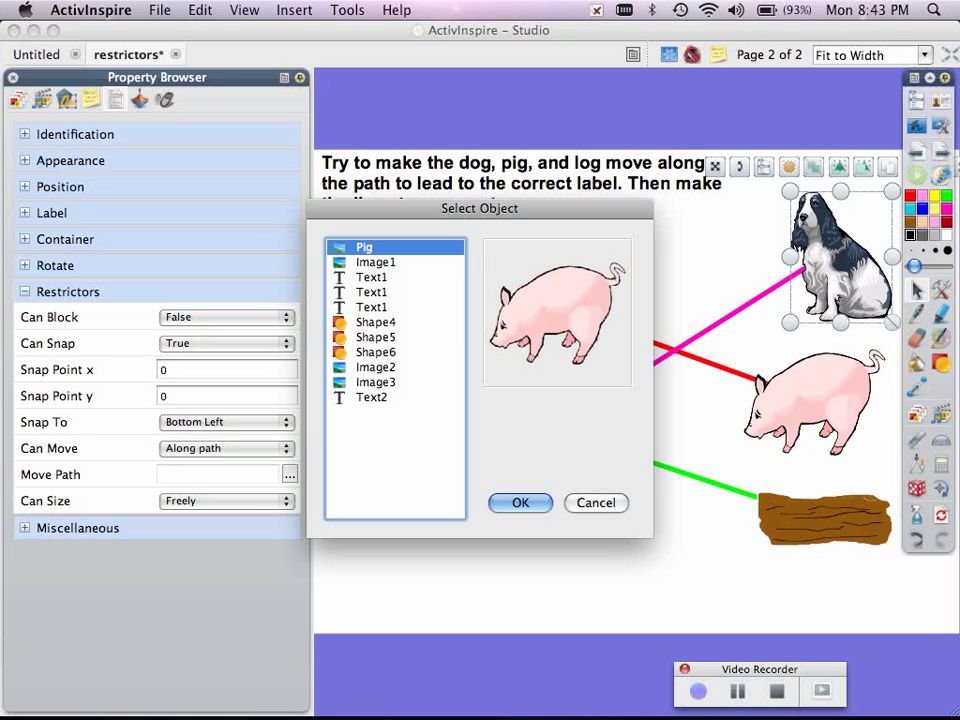
Step: Choose the pink line Shape4, not the red line, as the dog's Move Path
{"action": "left_click", "coordinate": [376, 322]}
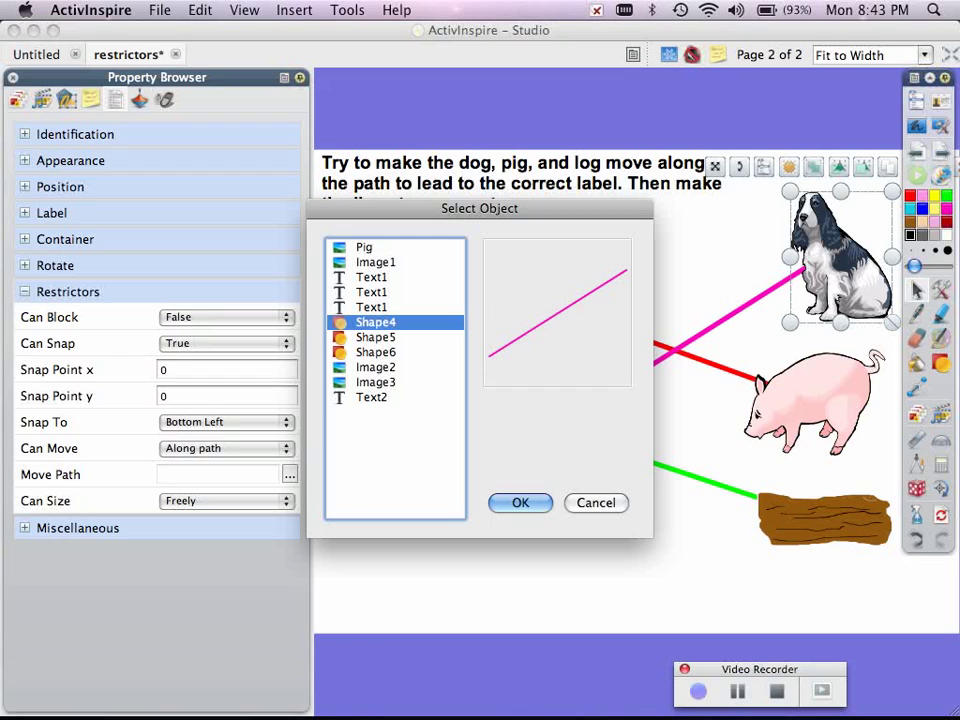
{"action": "left_click", "coordinate": [376, 336]}
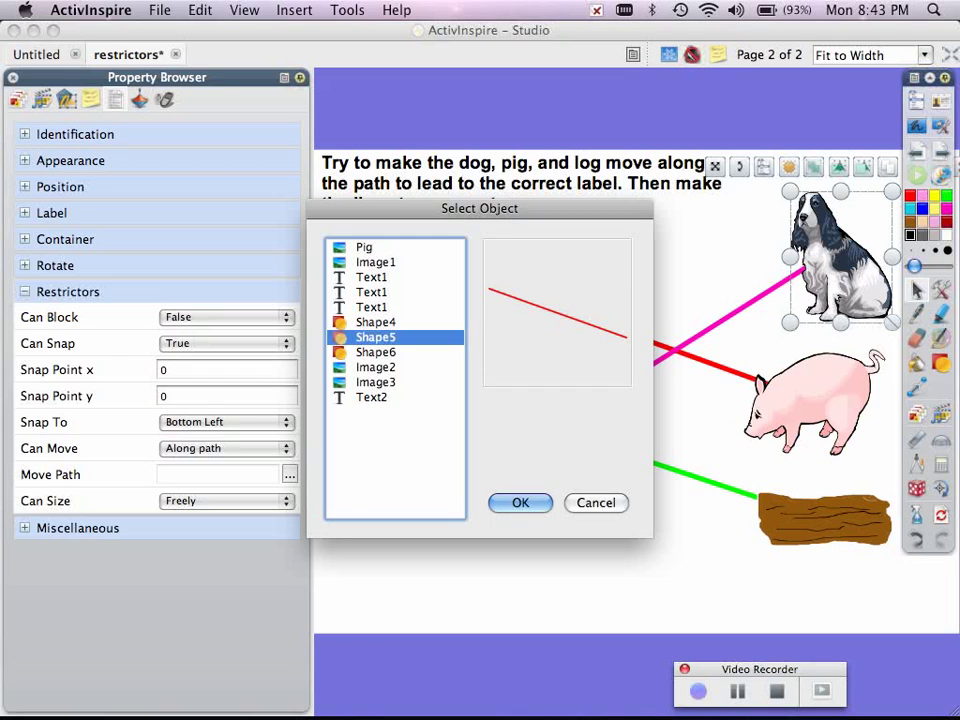
{"action": "left_click", "coordinate": [376, 322]}
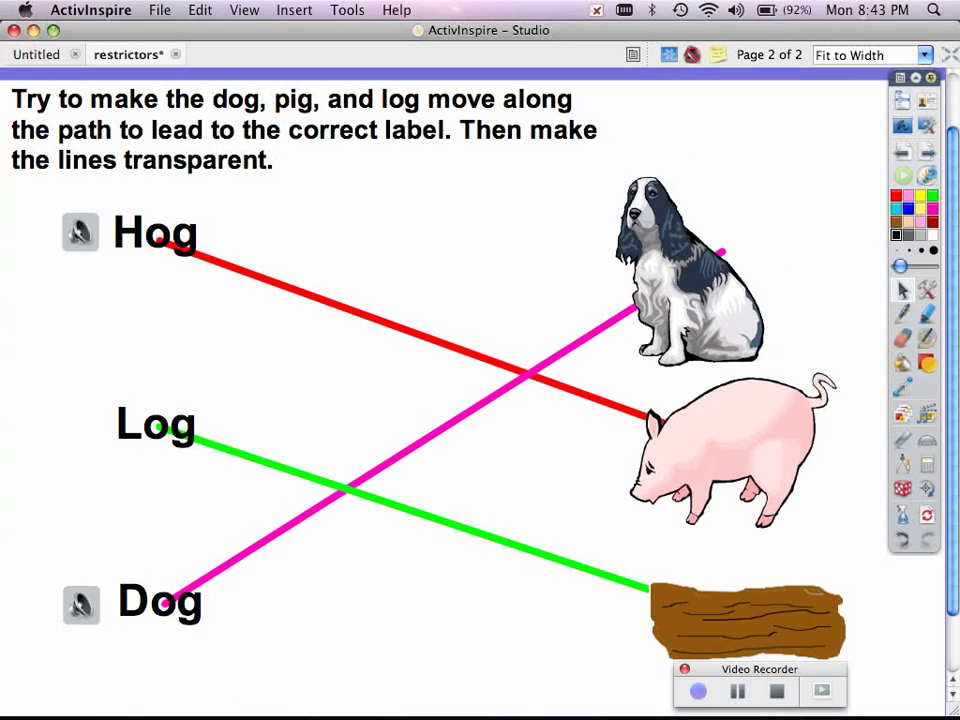
Step: Slide the dog along the now-invisible pink line to the Dog label and back
{"action": "left_click_drag", "start_coordinate": [690, 280], "coordinate": [204, 570]}
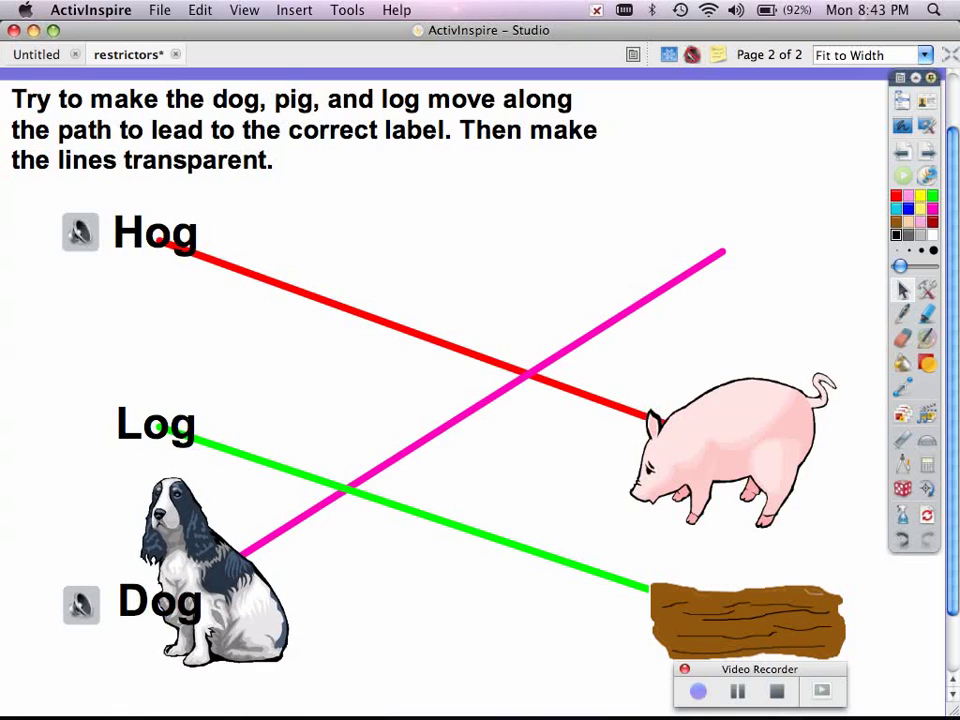
{"action": "left_click_drag", "start_coordinate": [200, 564], "coordinate": [716, 244]}
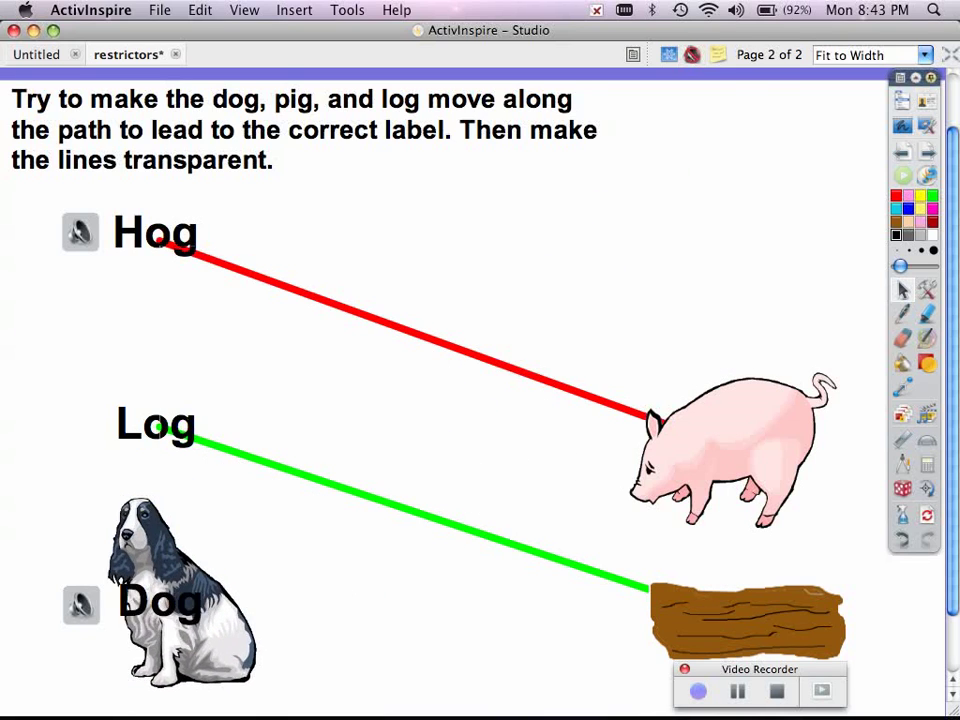
{"action": "left_click_drag", "start_coordinate": [184, 590], "coordinate": [720, 250]}
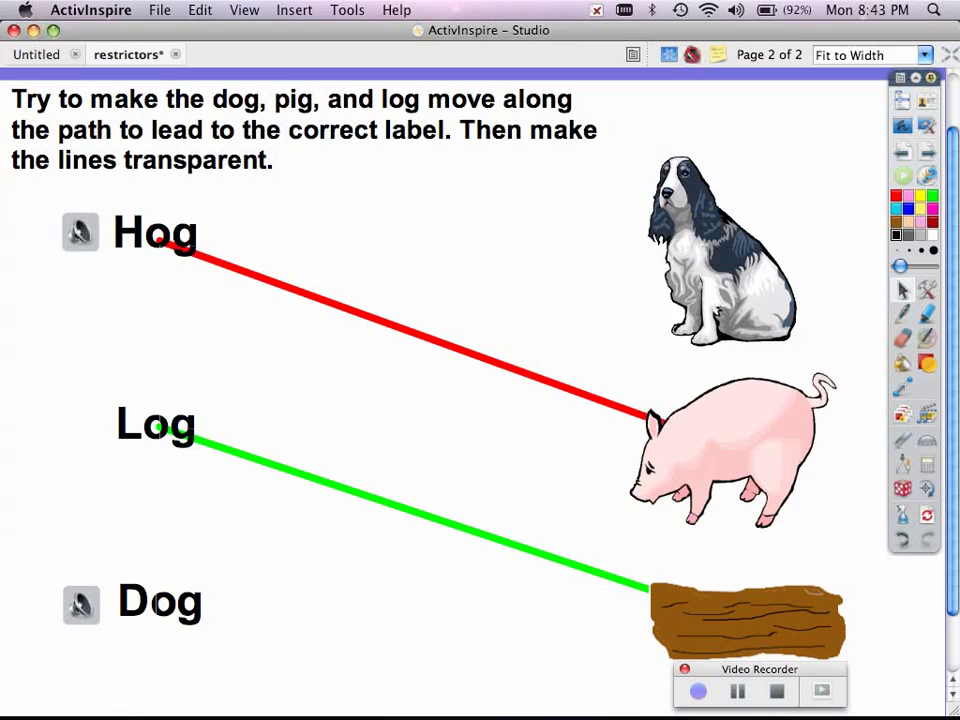